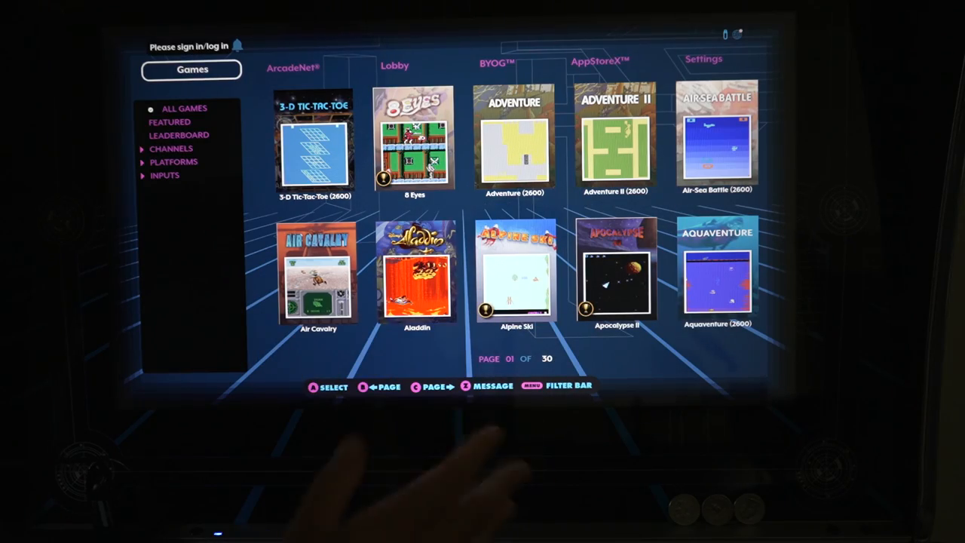
Step: Check the installed firmware version in Settings, then view the installed AppStoreX packs
left_click(293, 66)
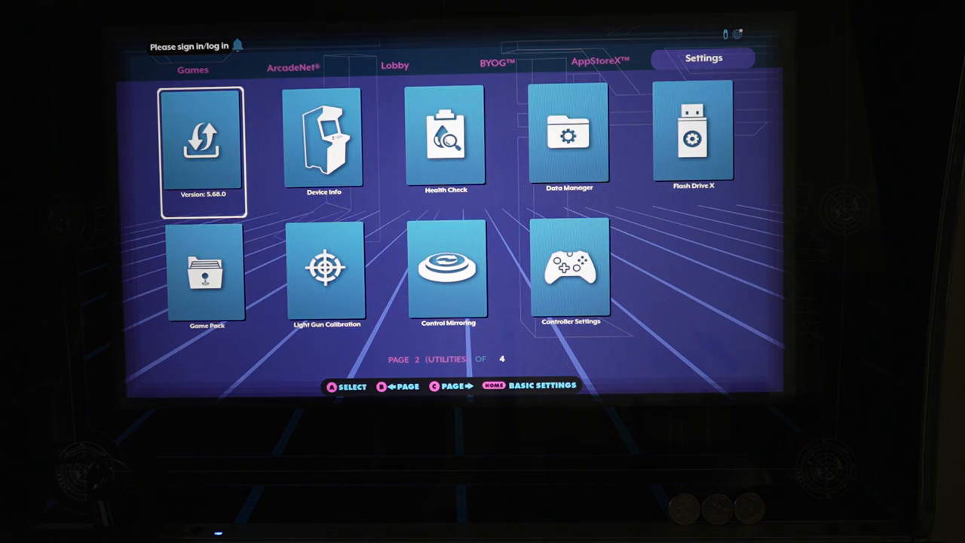
left_click(600, 61)
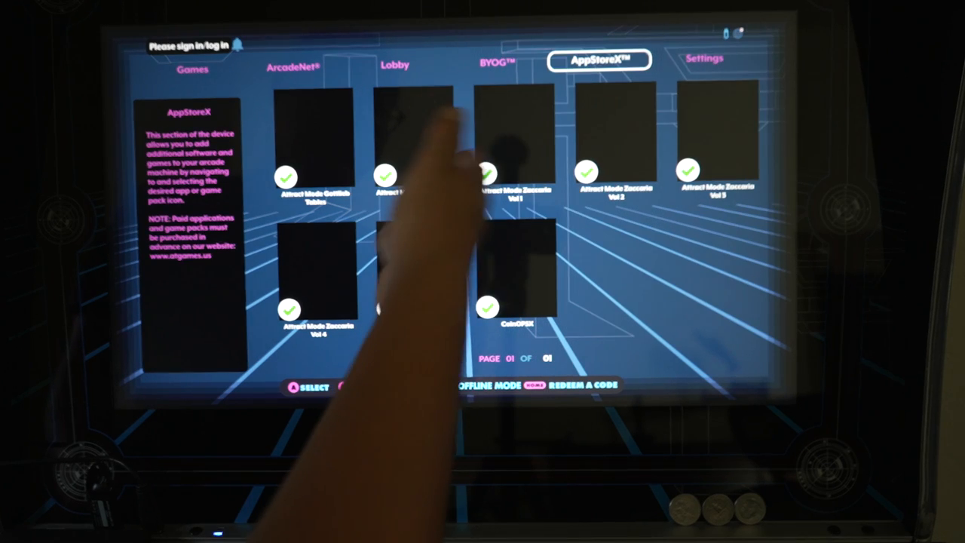
Step: View the CoinOPSX app details, then list the installed AddOn packs under BYOG
left_click(516, 272)
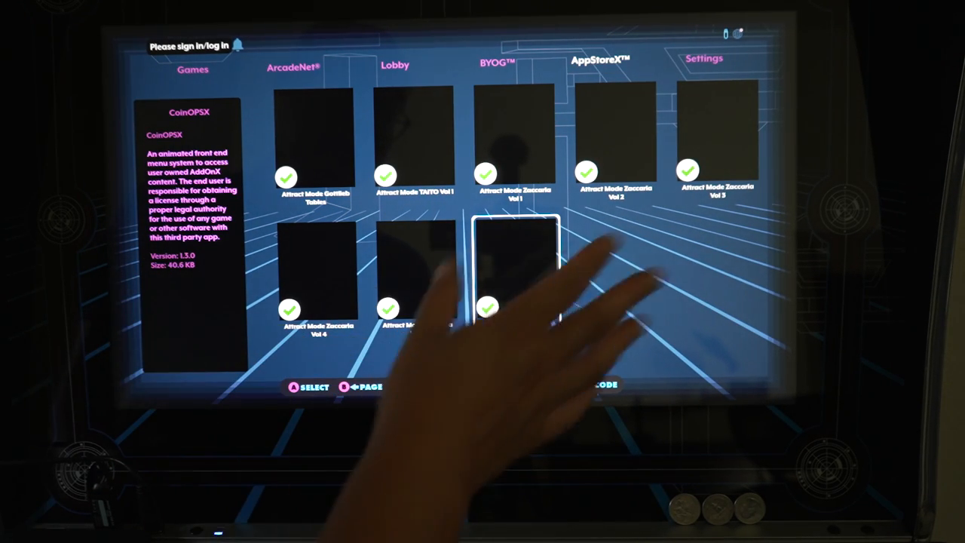
left_click(496, 62)
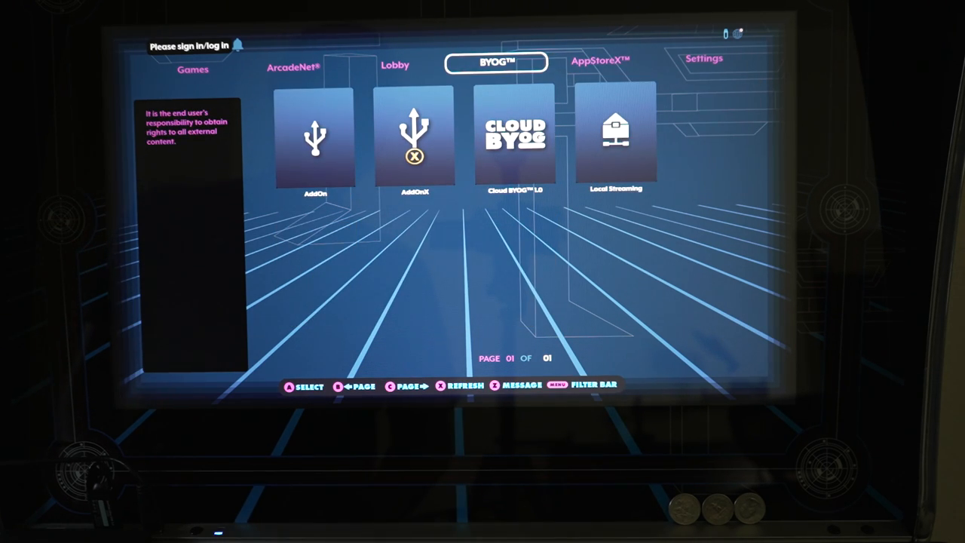
left_click(315, 139)
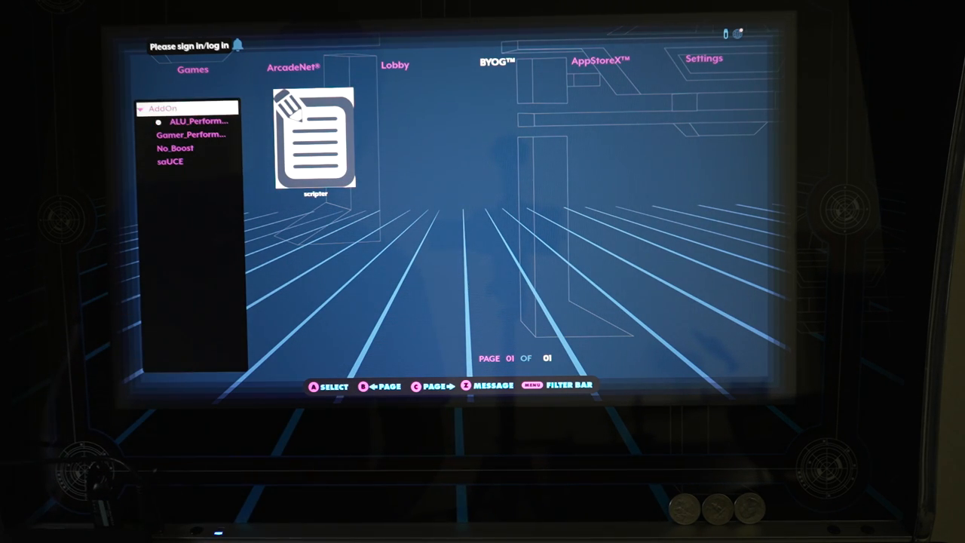
Step: Return to the games library, then revisit the BYOG section and release notes
left_click(496, 62)
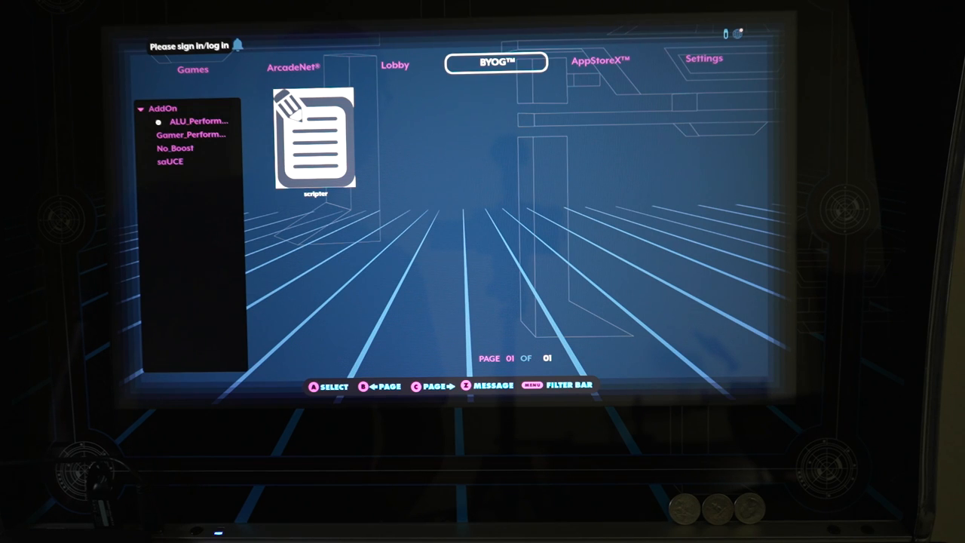
left_click(193, 69)
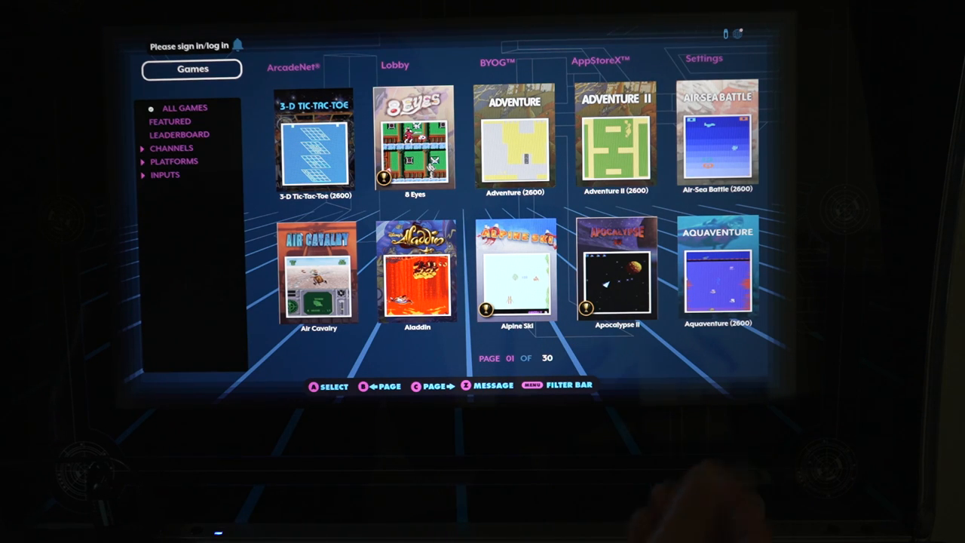
left_click(292, 66)
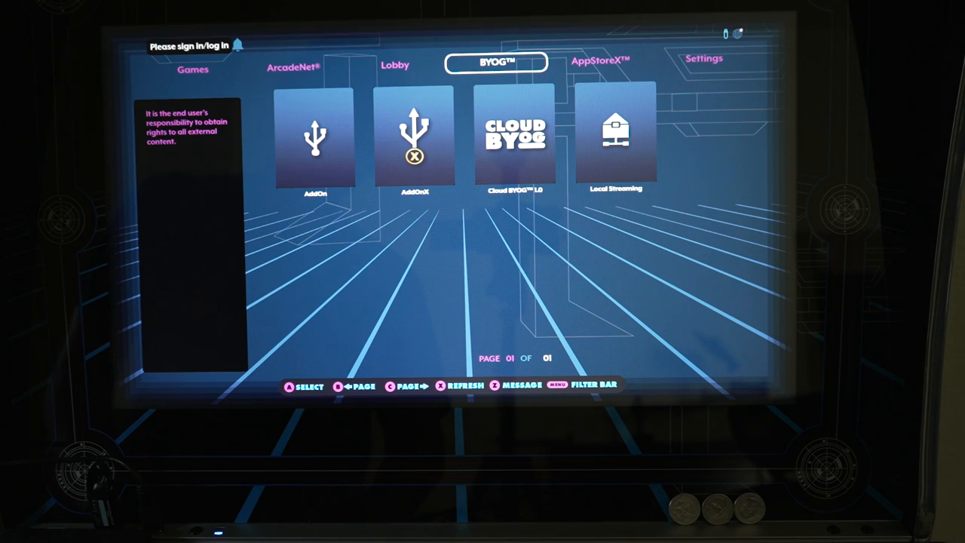
left_click(600, 60)
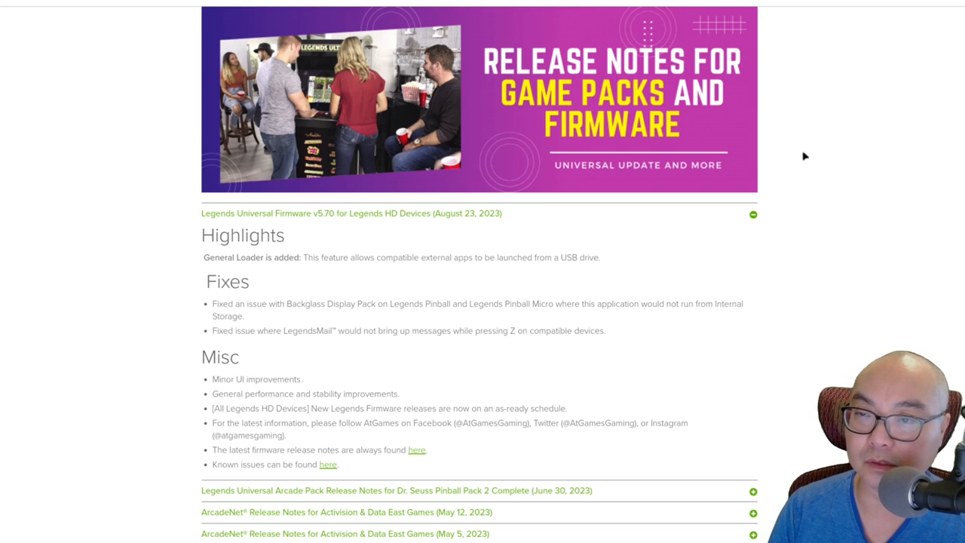
mouse_move(496, 163)
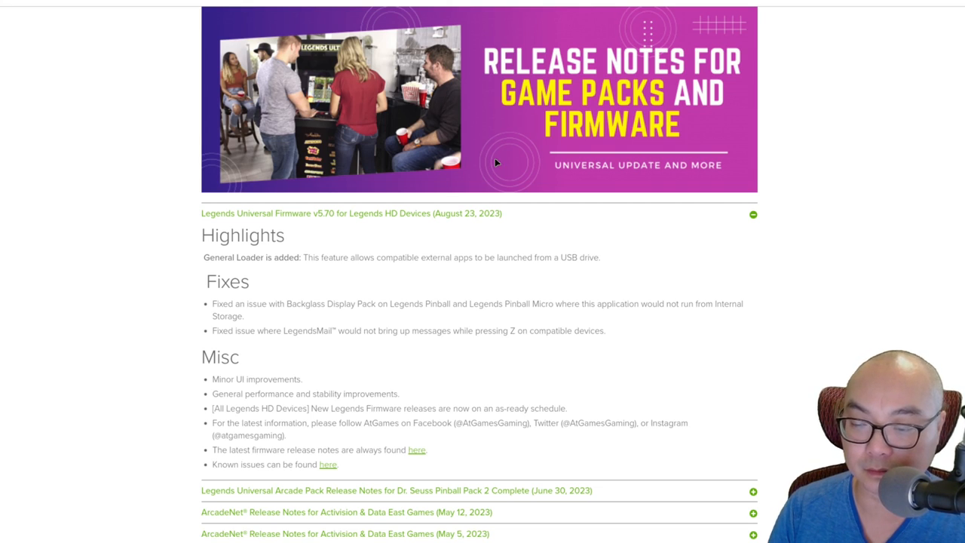
mouse_move(341, 300)
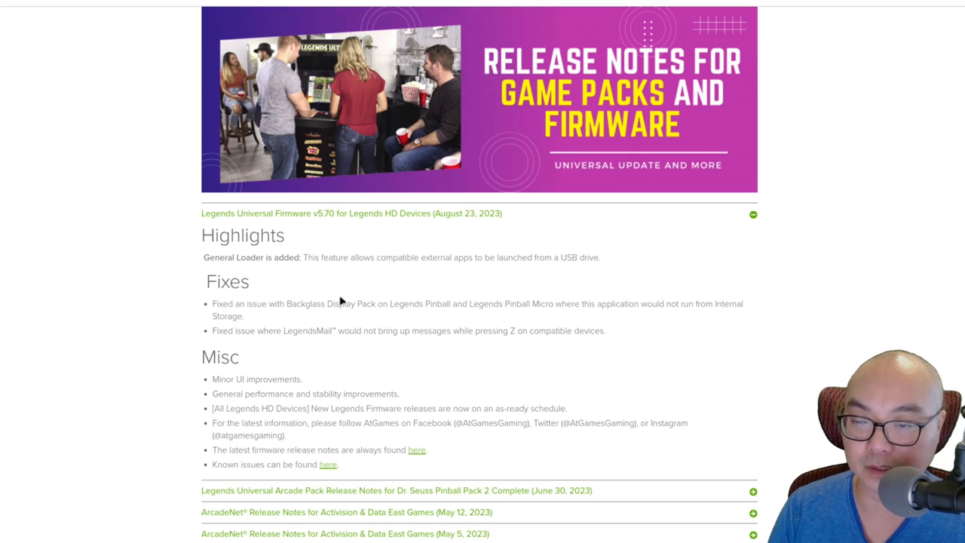
mouse_move(320, 407)
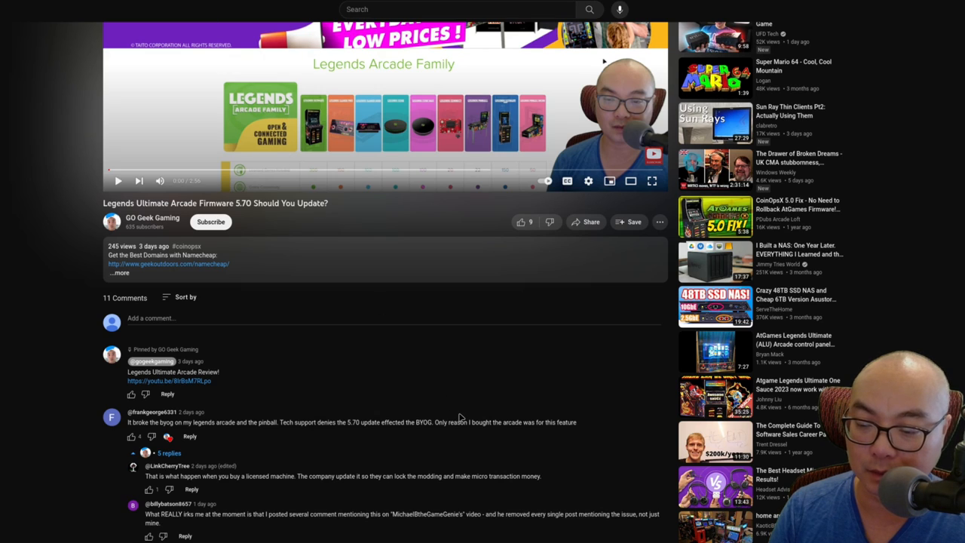
Step: Play the 'AtGames Universal Firmware 5.70 Issues' video and scroll to its pinned AtGames comment
scroll("down", 3)
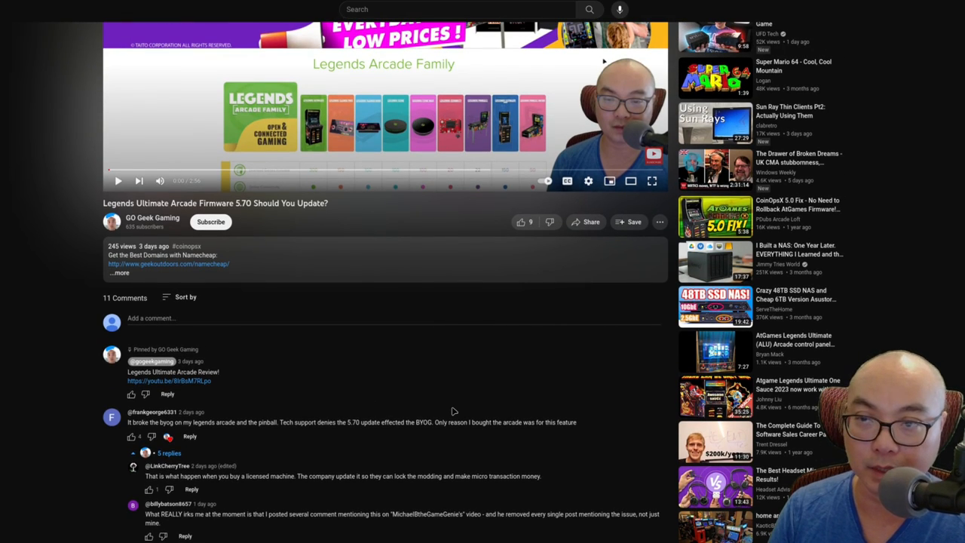
mouse_move(425, 211)
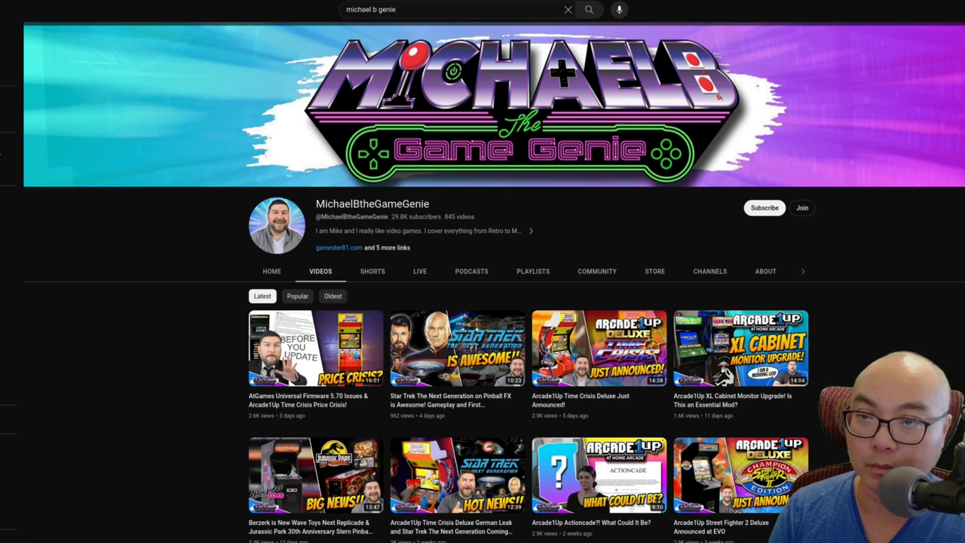
mouse_move(740, 347)
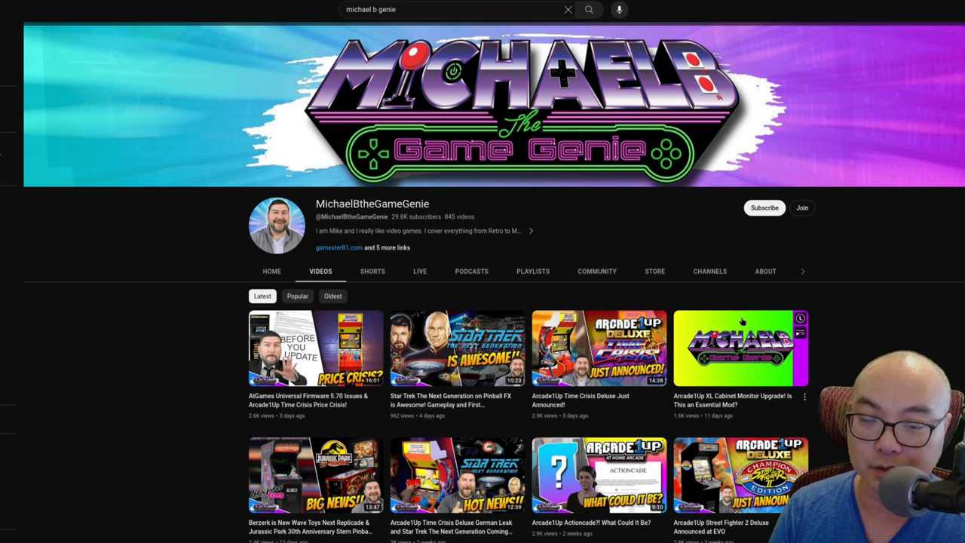
left_click(313, 347)
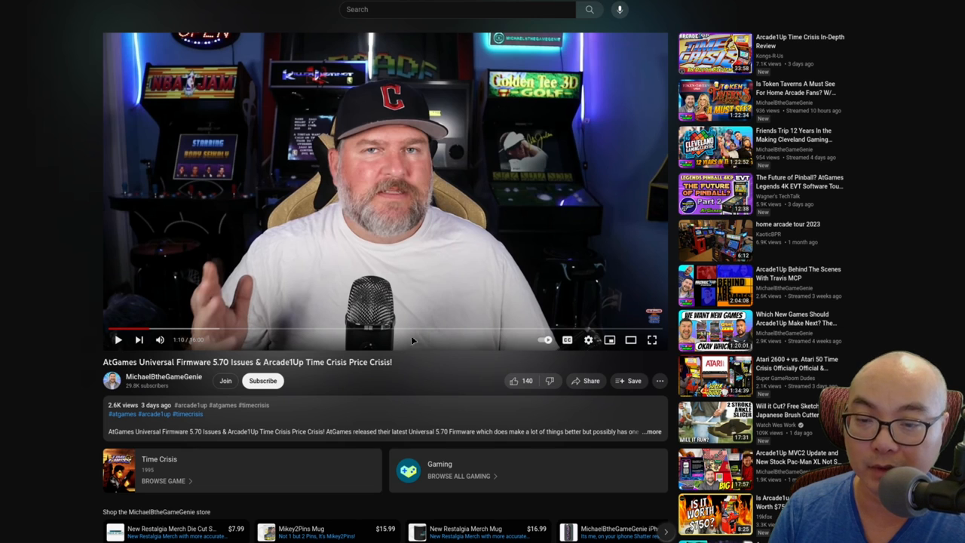
scroll("down", 3)
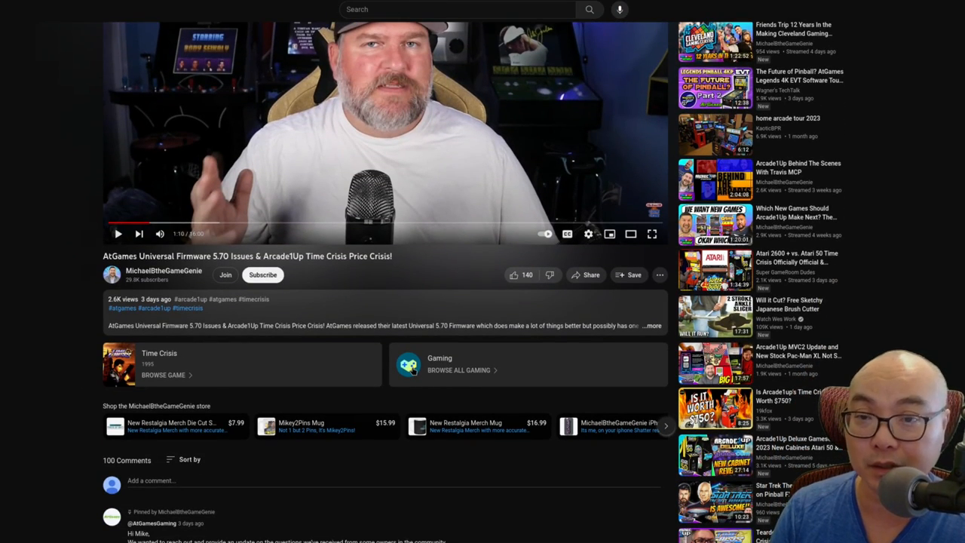
scroll("down", 3)
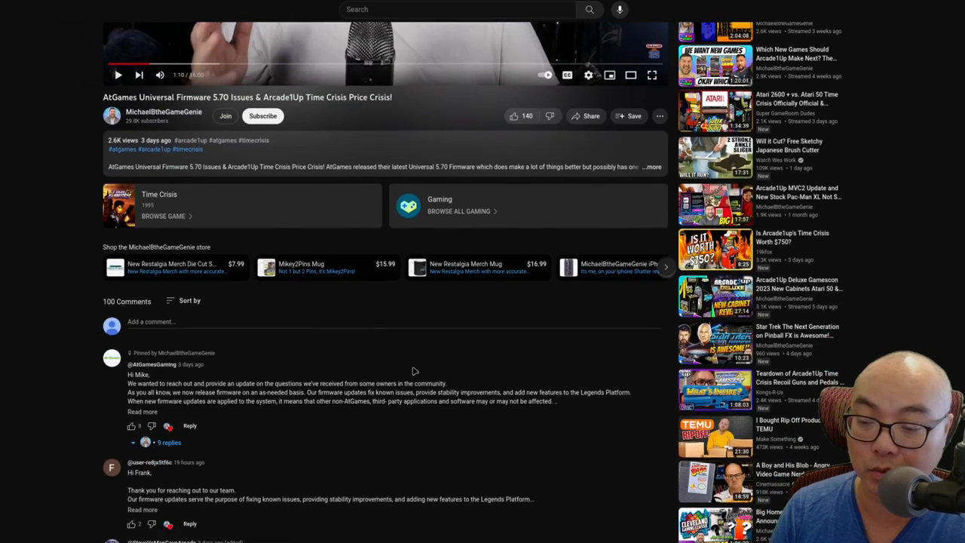
scroll("down", 3)
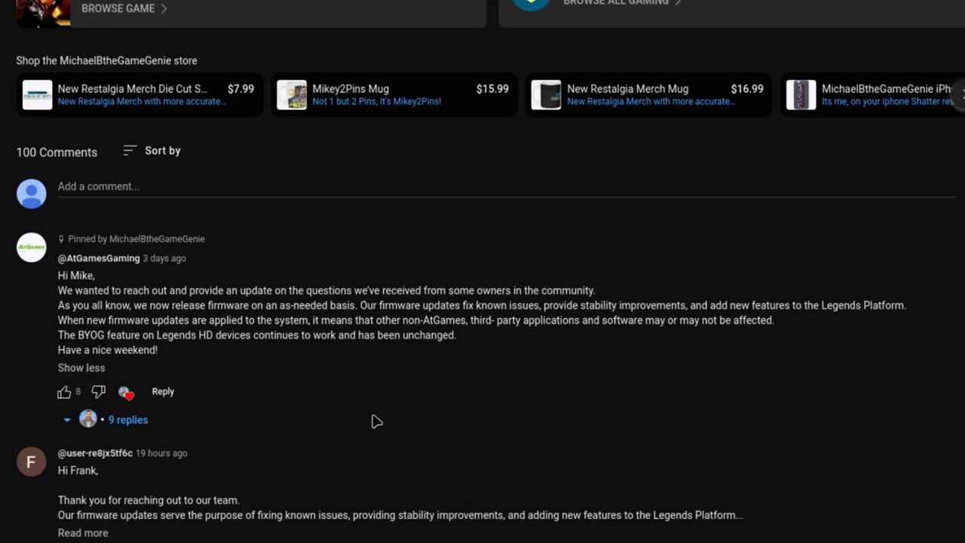
mouse_move(552, 398)
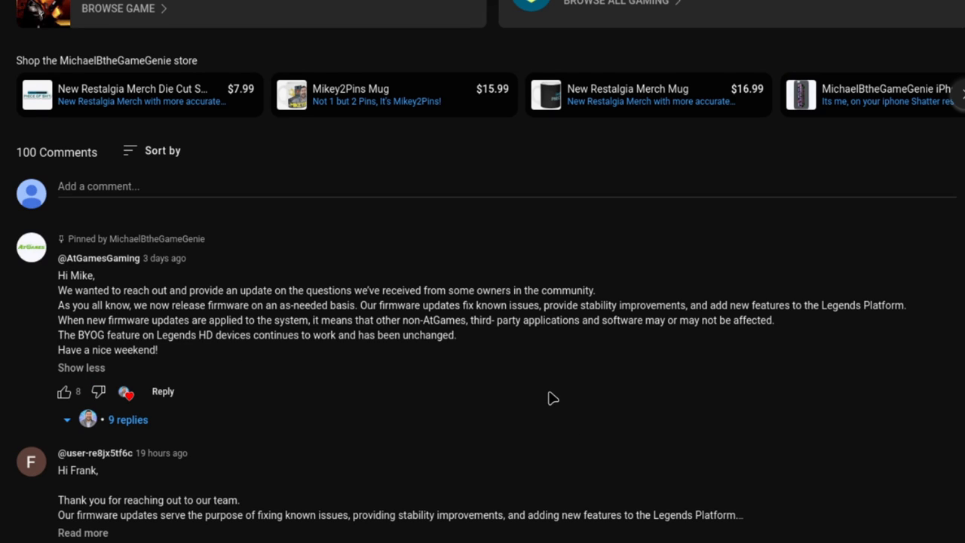
mouse_move(160, 346)
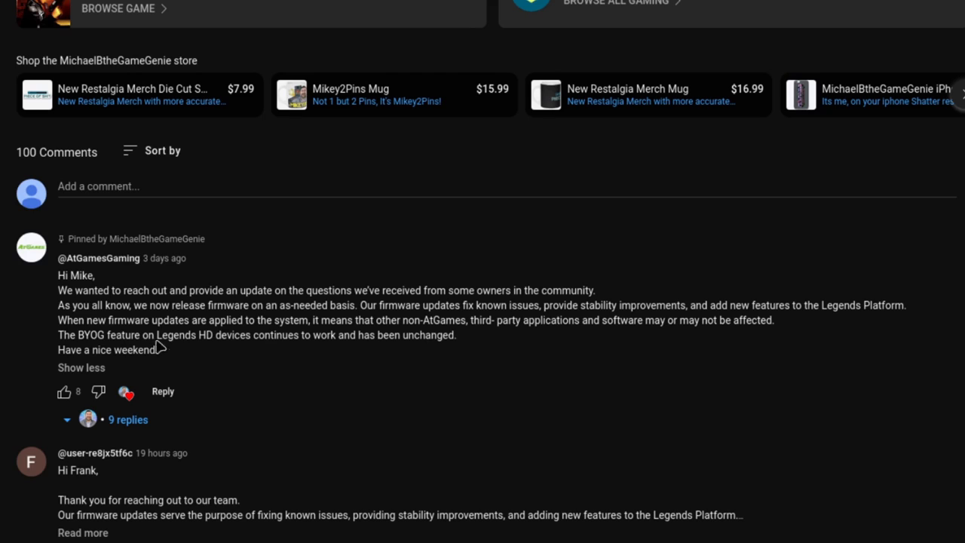
mouse_move(389, 328)
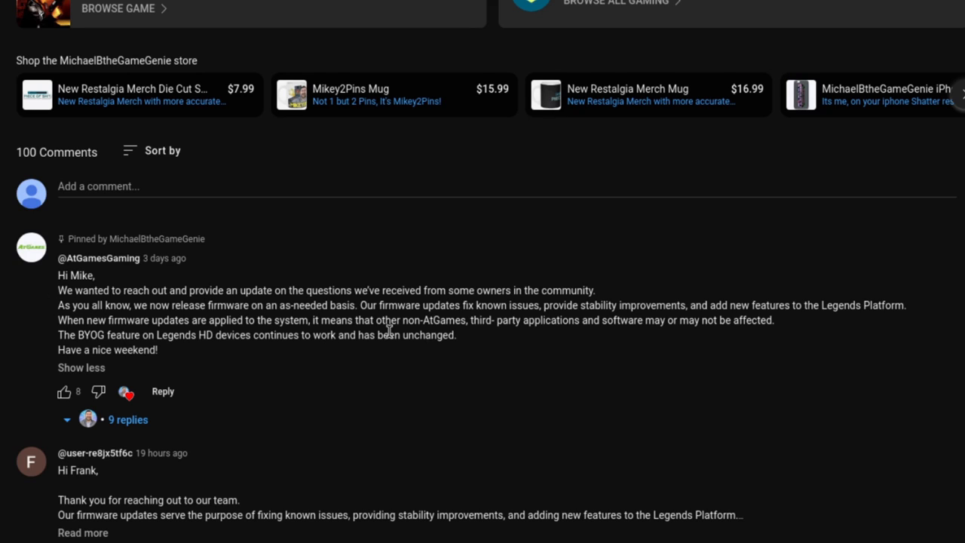
mouse_move(525, 305)
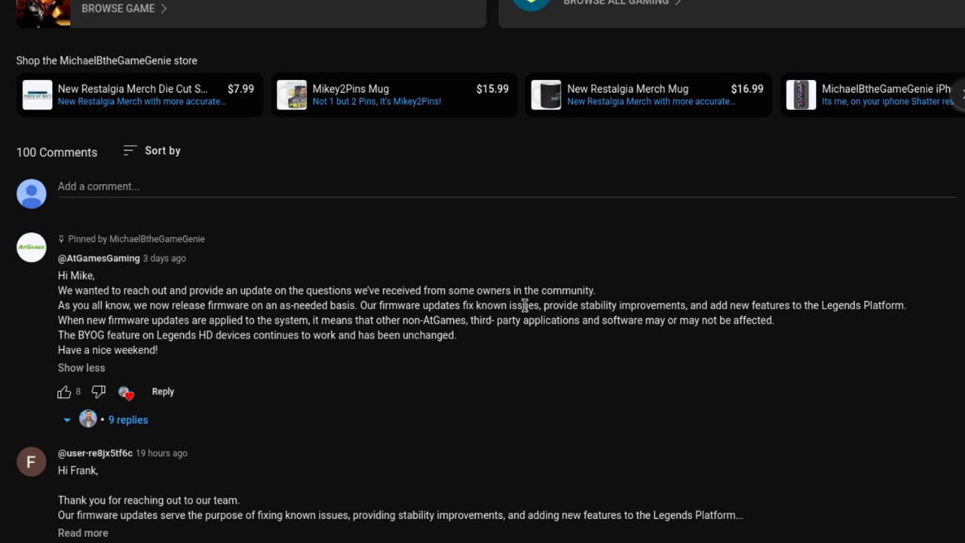
mouse_move(297, 355)
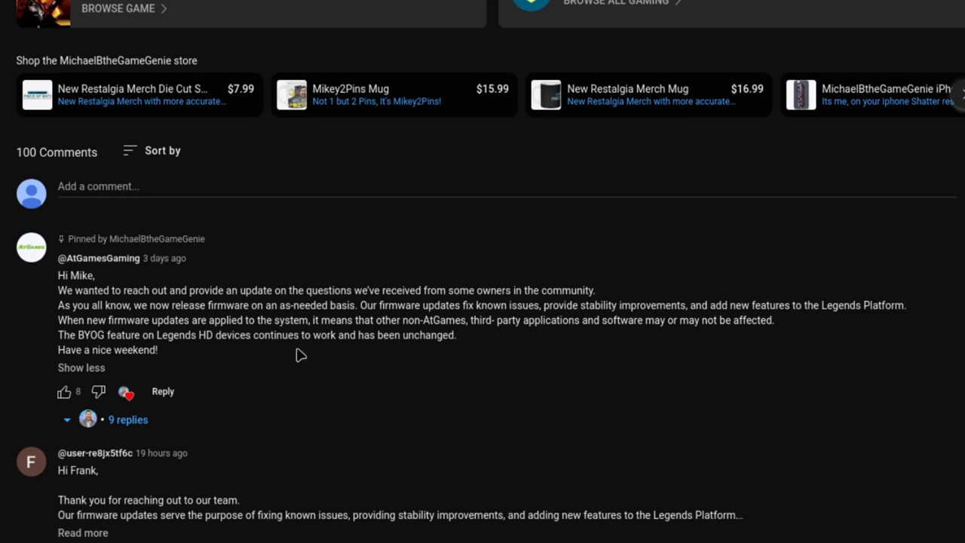
mouse_move(514, 428)
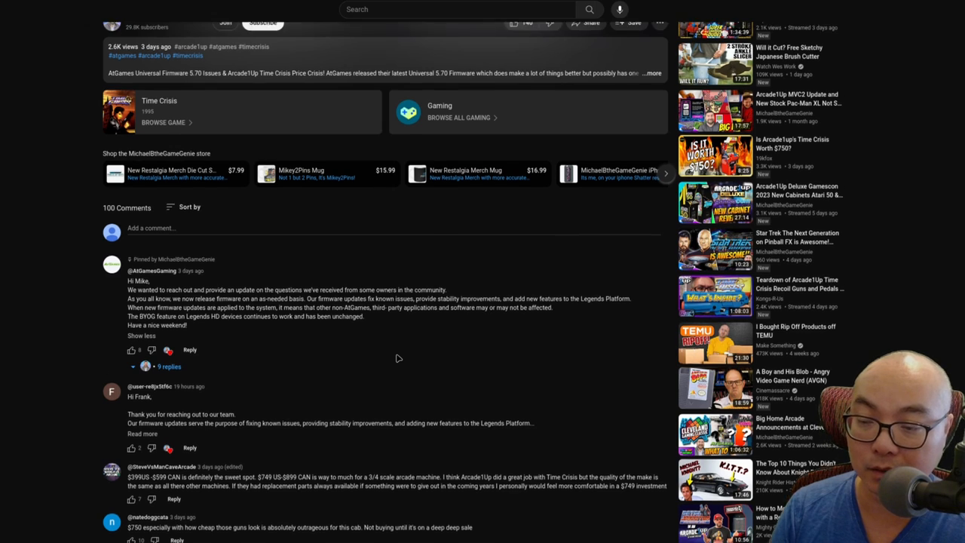
Step: Read AtGames' pinned reply about firmware updates before viewing the Known Issues page
scroll("up", 3)
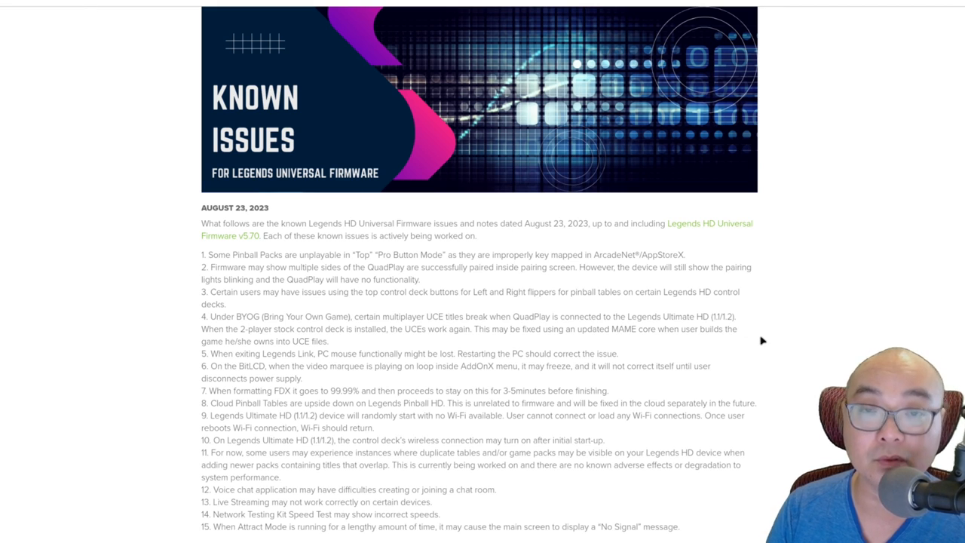
Step: Read through the Known Issues list to item 15 about Attract Mode causing 'No Signal'
scroll("down", 3)
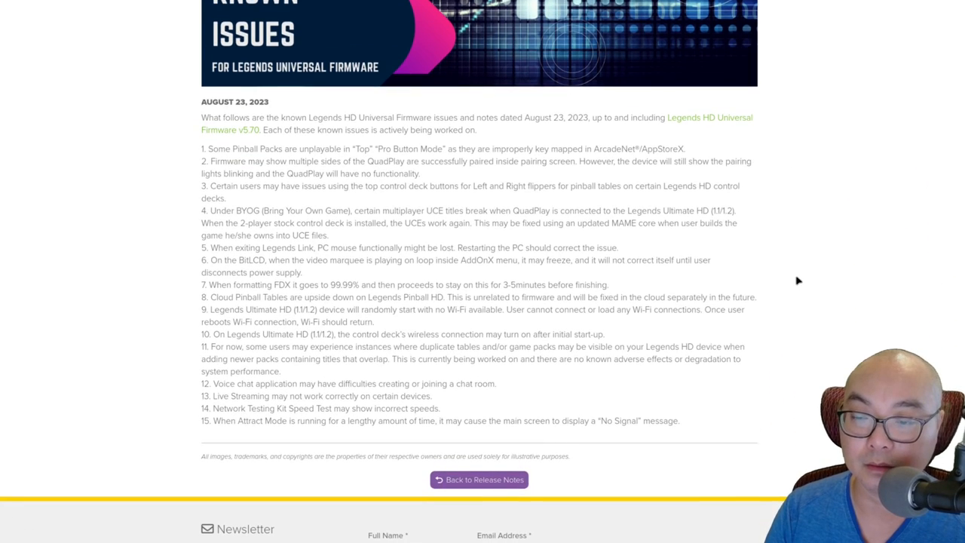
scroll("up", 3)
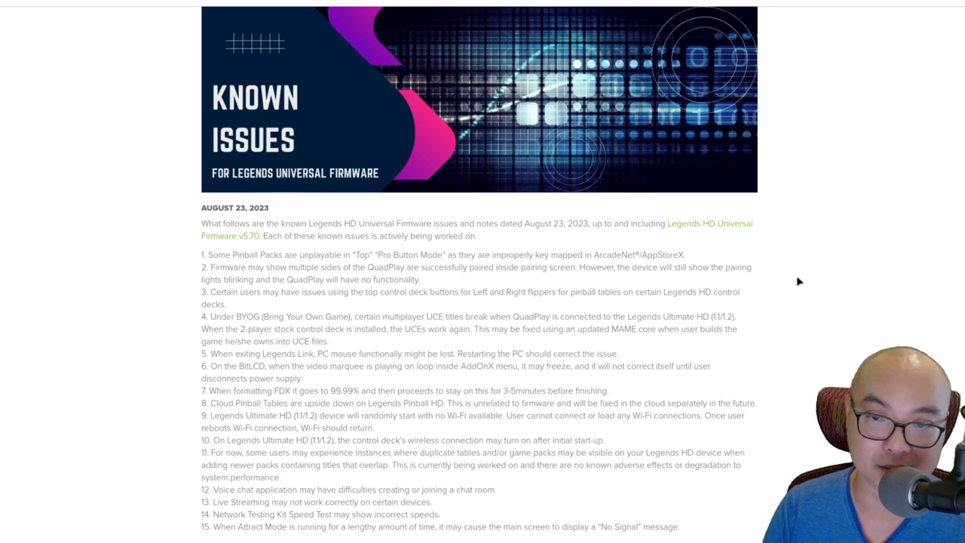
mouse_move(208, 130)
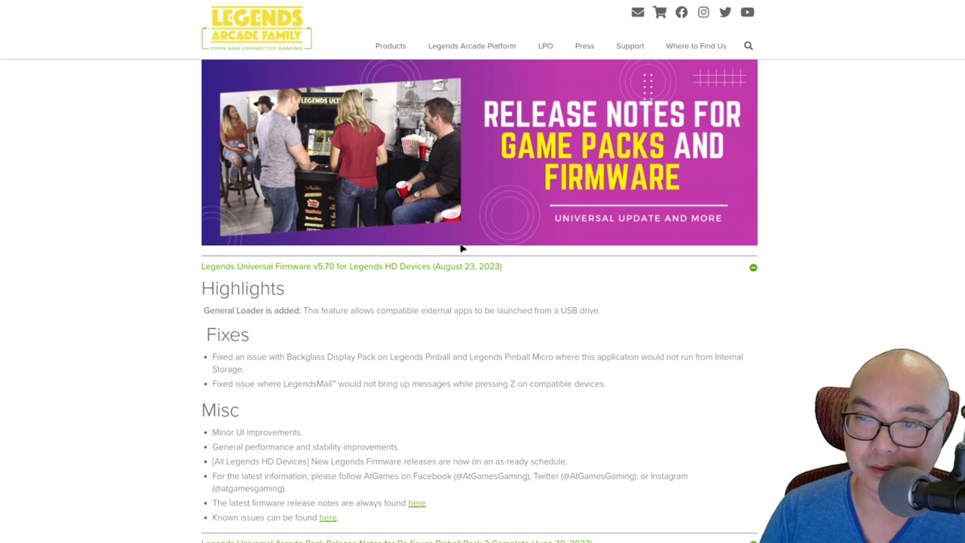
Step: Go to the Legends Ultimate product page from the Products menu
left_click(391, 46)
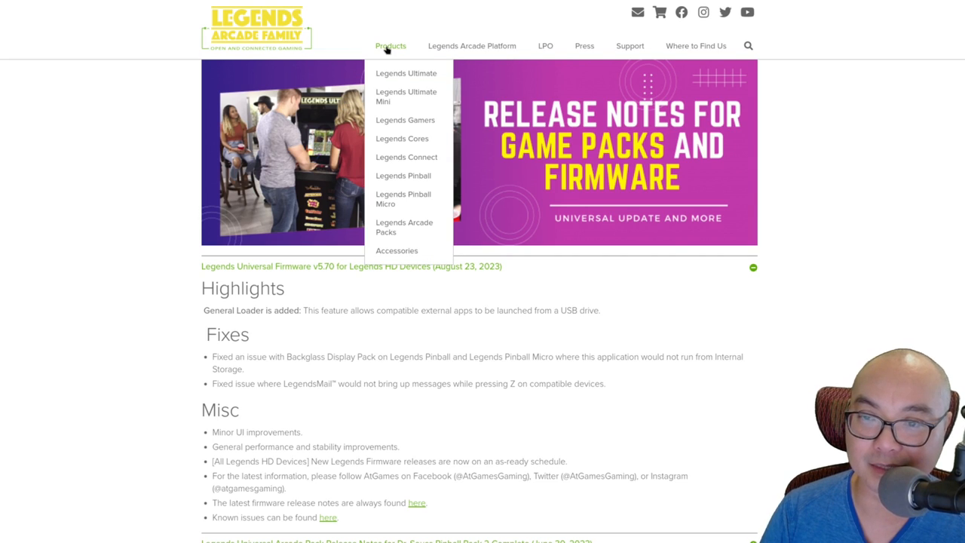
left_click(406, 72)
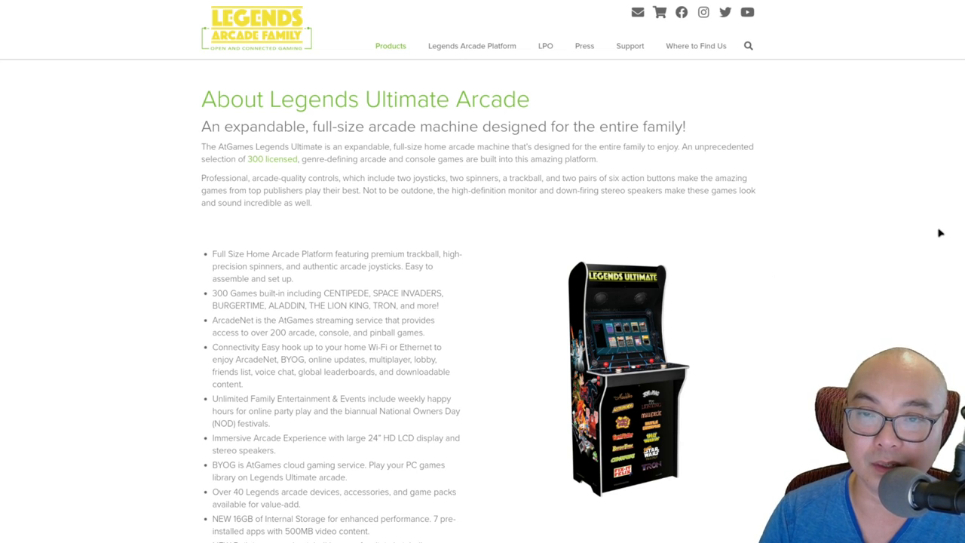
mouse_move(781, 310)
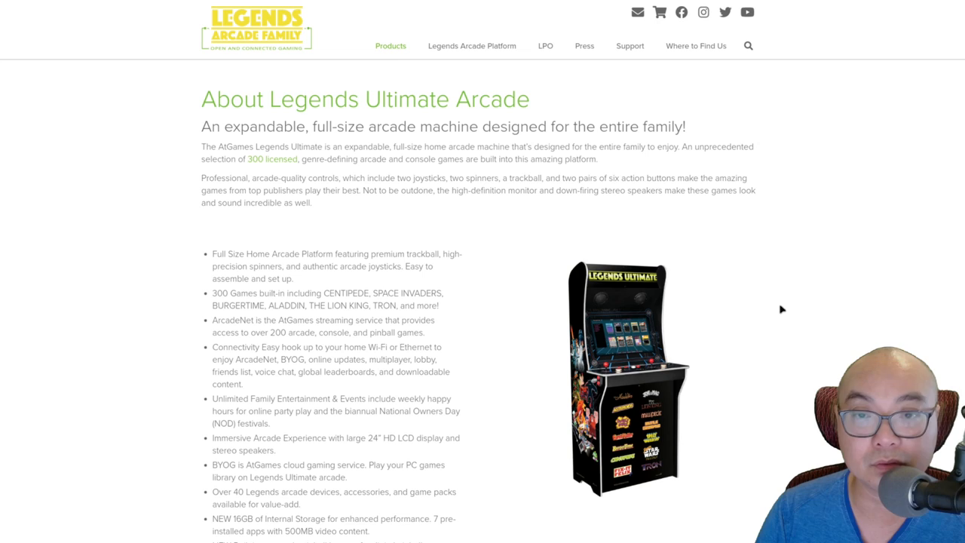
mouse_move(805, 305)
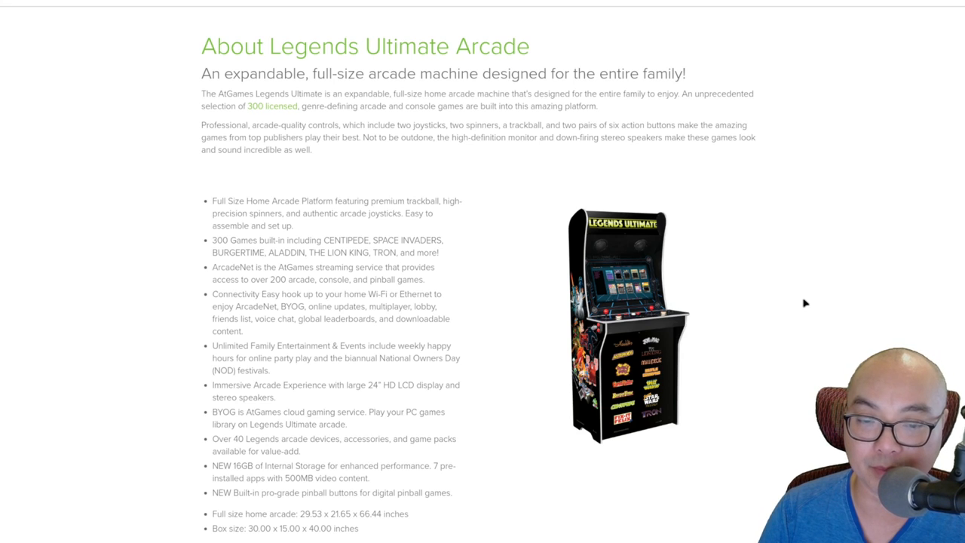
scroll("down", 3)
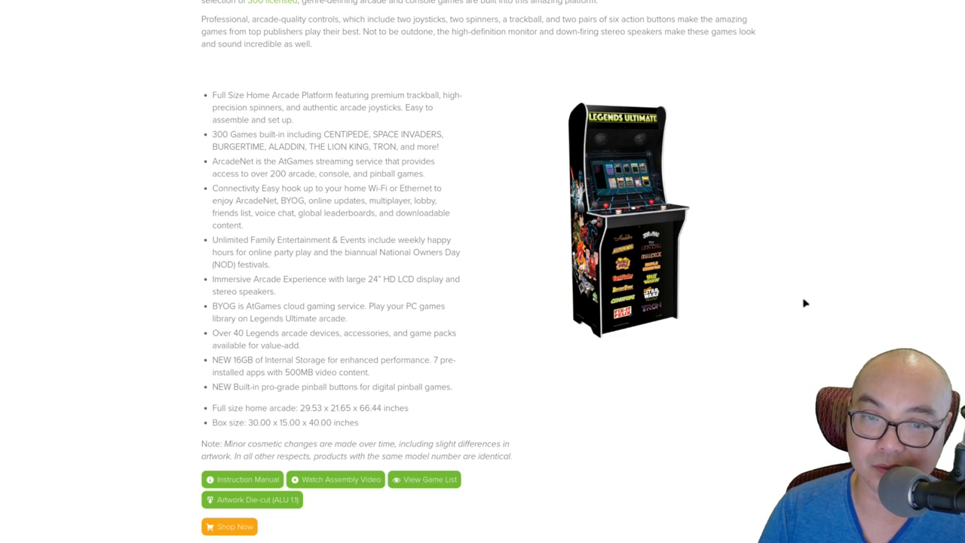
mouse_move(626, 104)
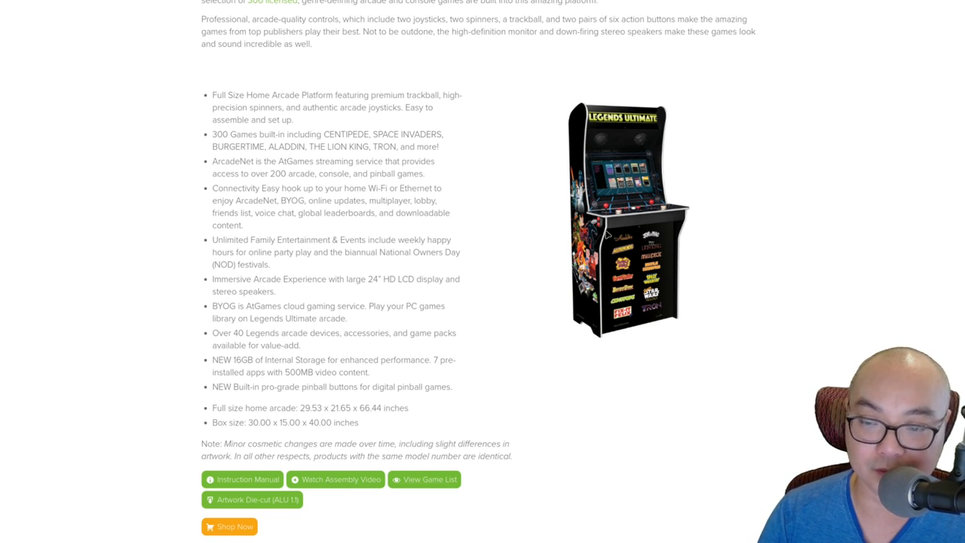
scroll("up", 3)
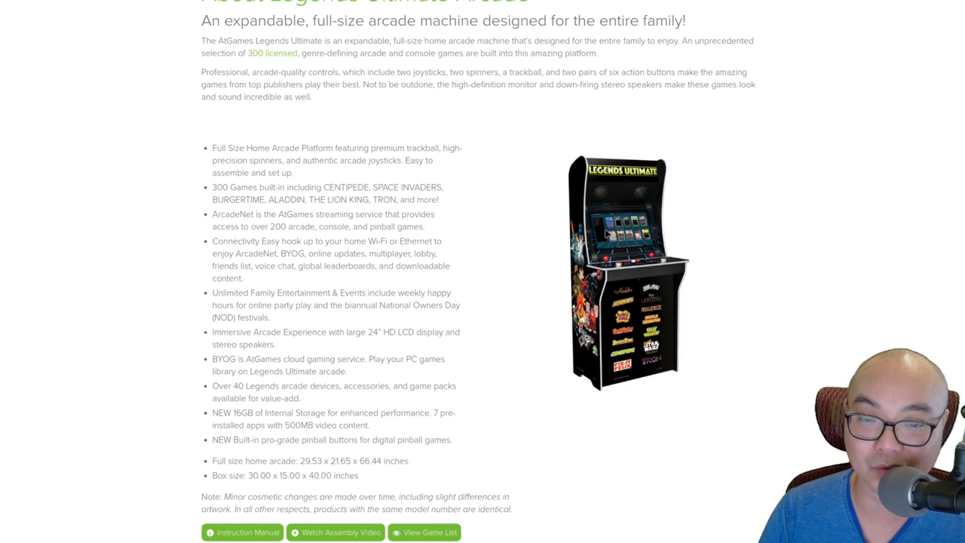
scroll("down", 3)
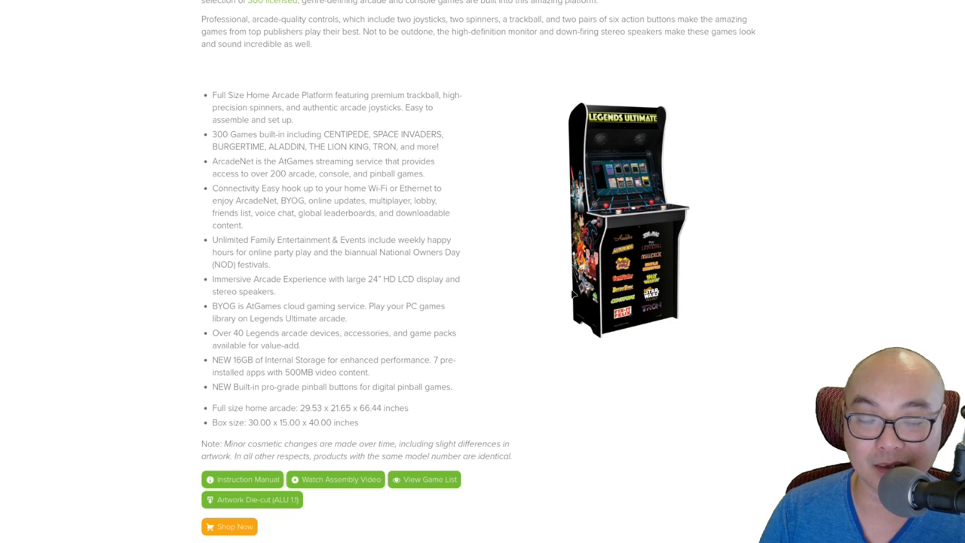
mouse_move(814, 227)
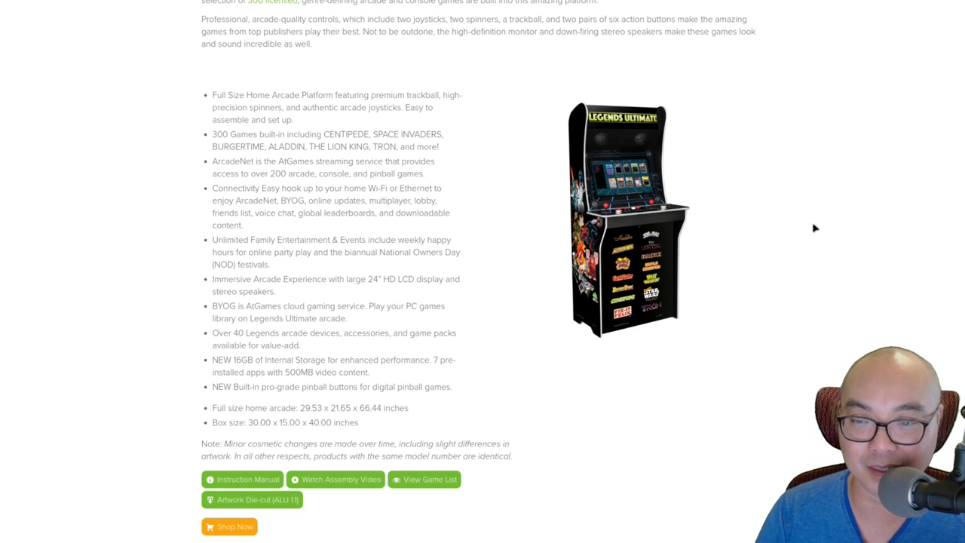
mouse_move(594, 172)
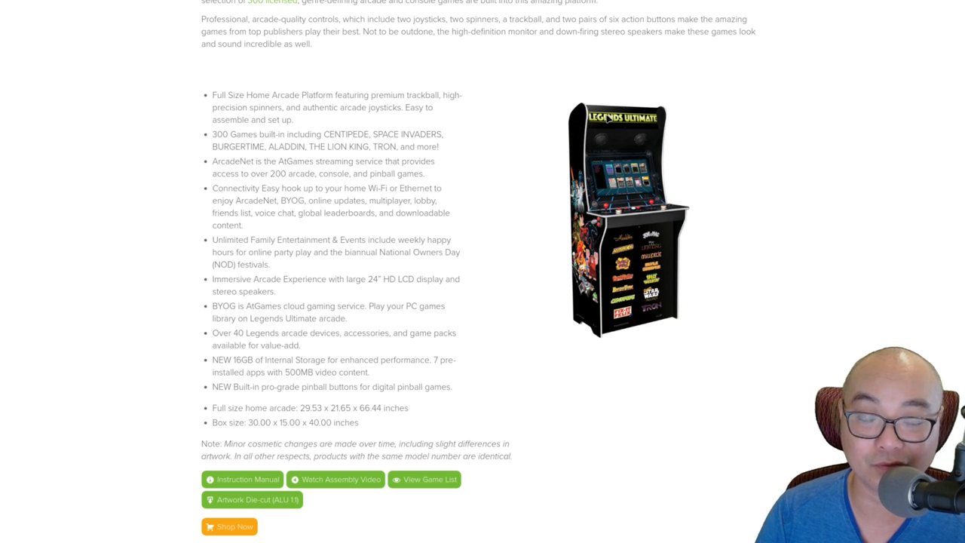
mouse_move(724, 296)
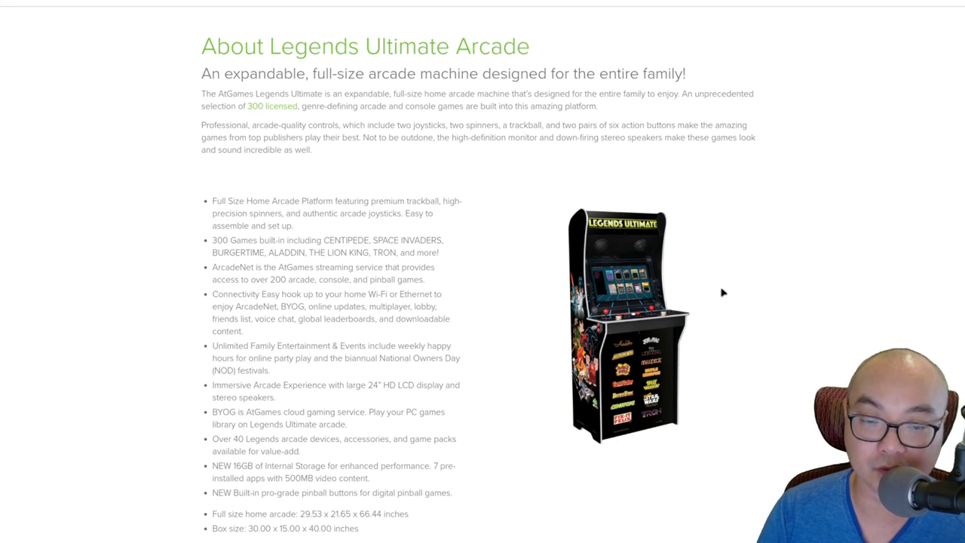
scroll("down", 3)
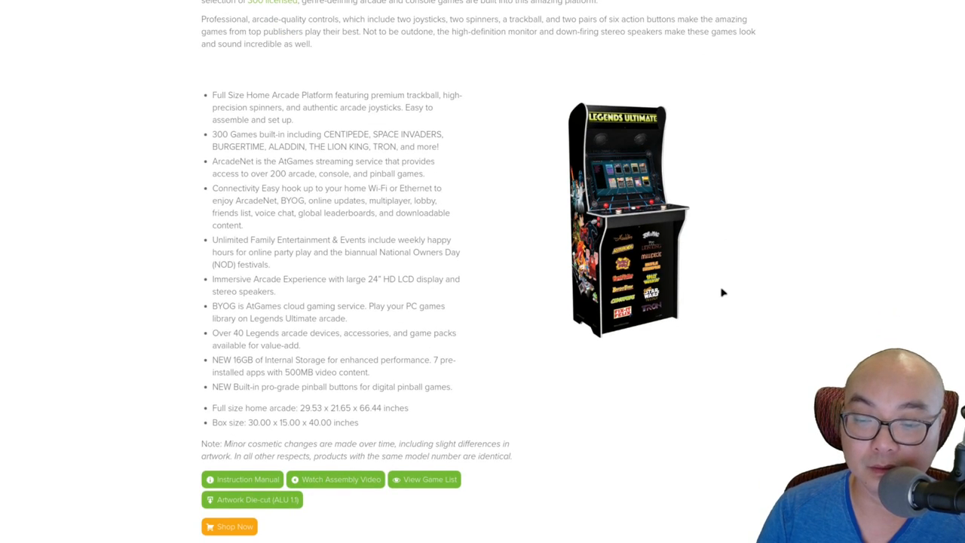
scroll("up", 3)
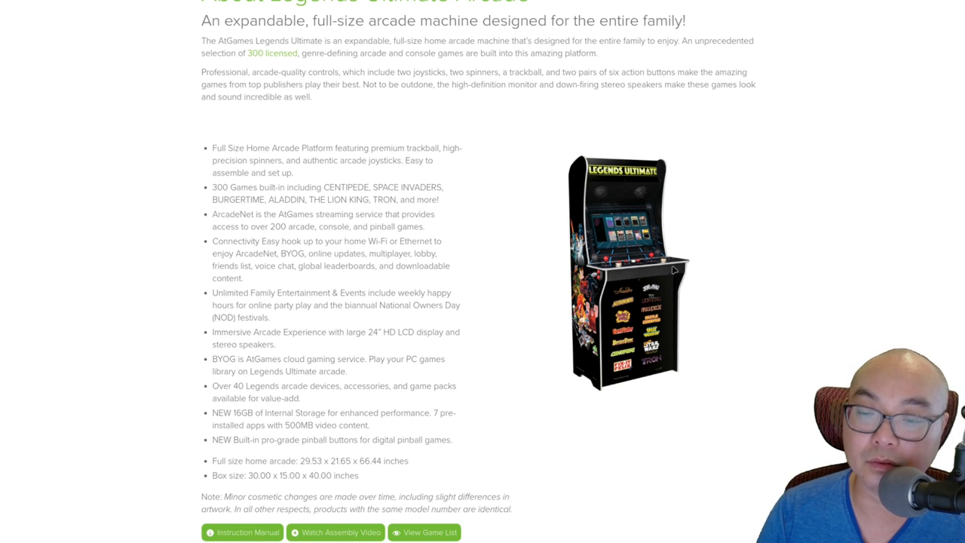
scroll("up", 3)
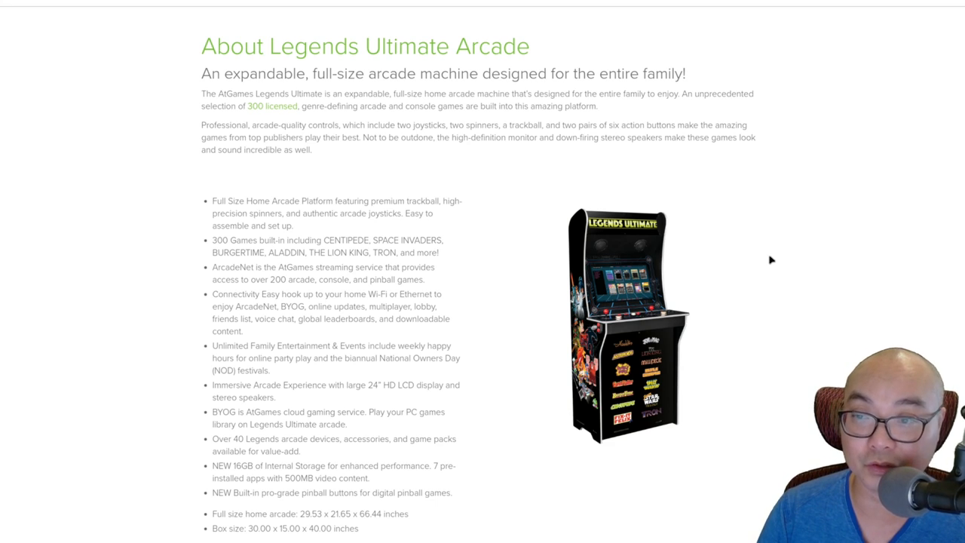
scroll("up", 3)
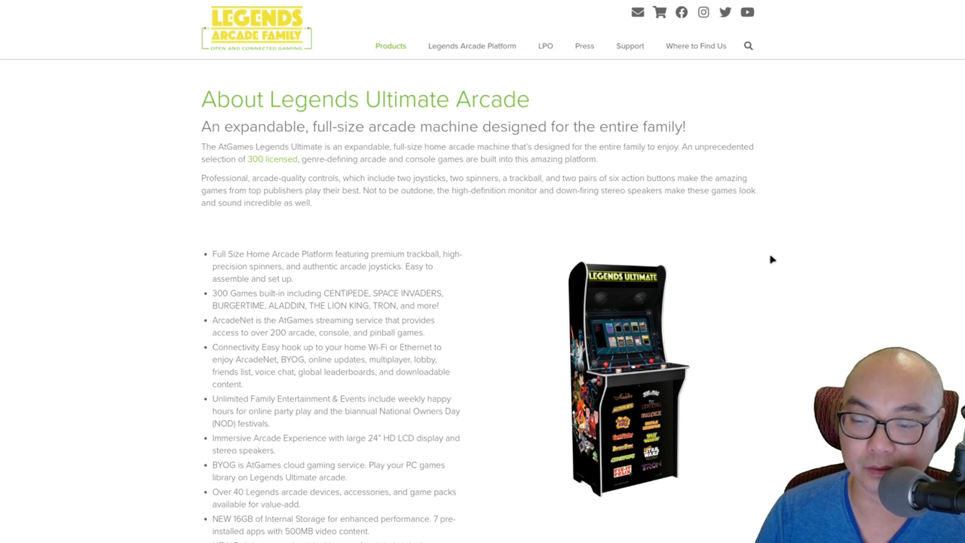
scroll("down", 3)
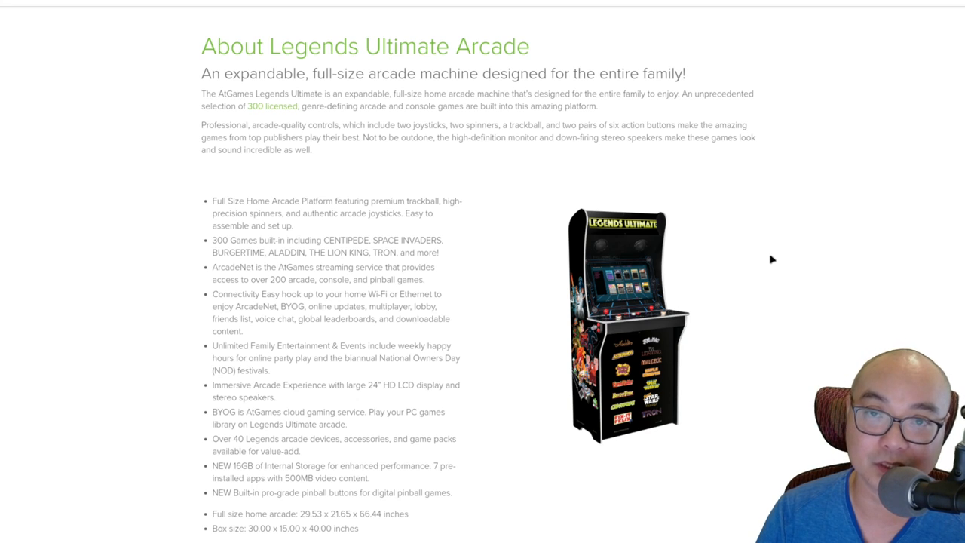
scroll("down", 3)
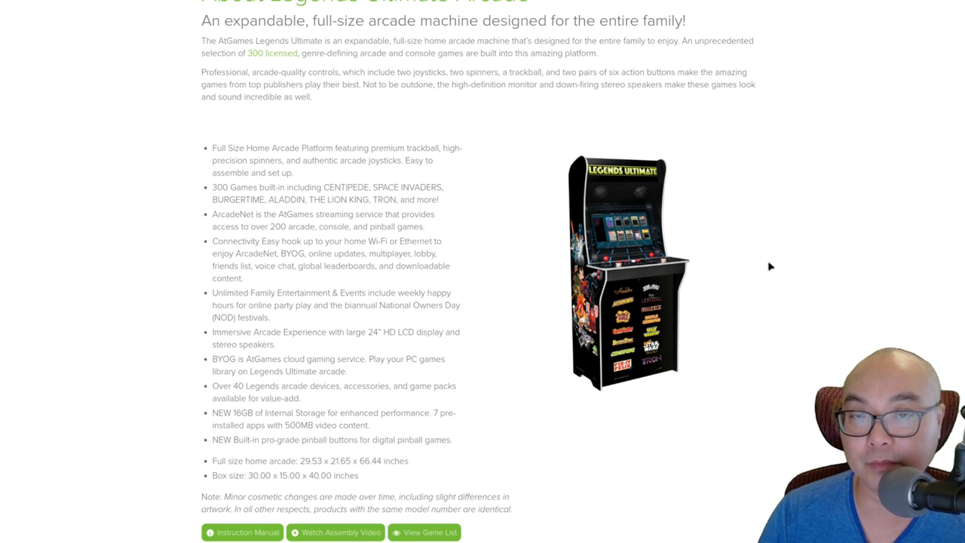
scroll("up", 3)
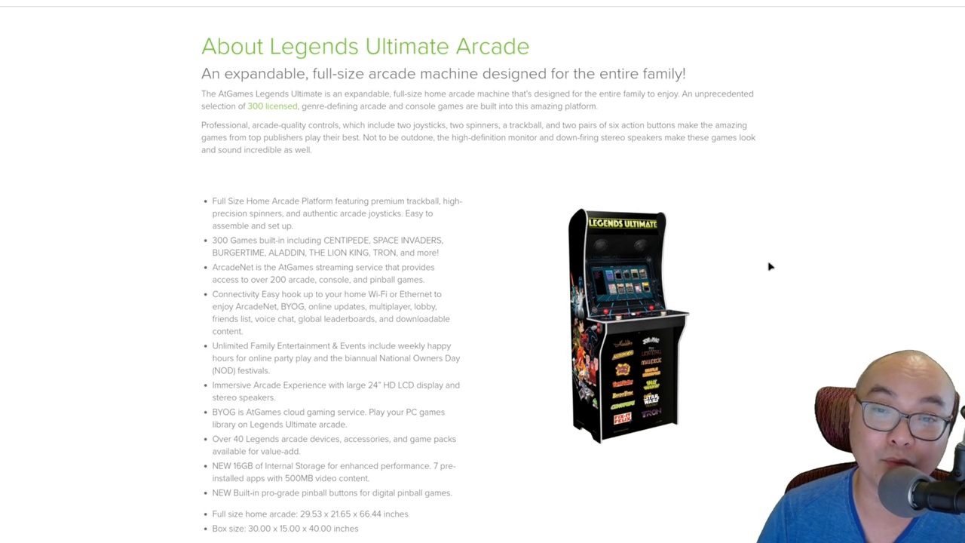